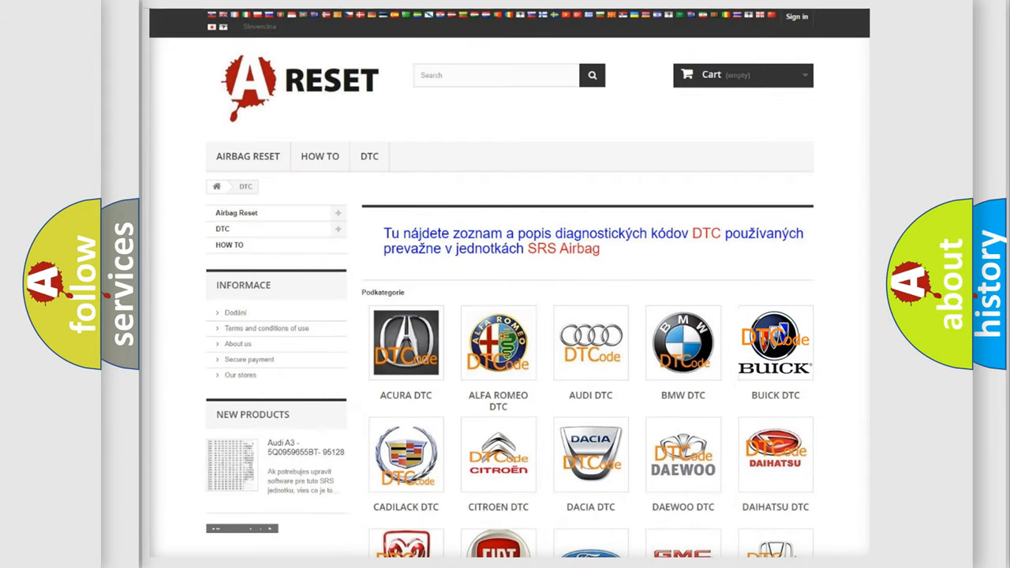
- Open the Buick DTC subcategory and scroll through its code list (B0002, B0012...) and back to top
click(774, 343)
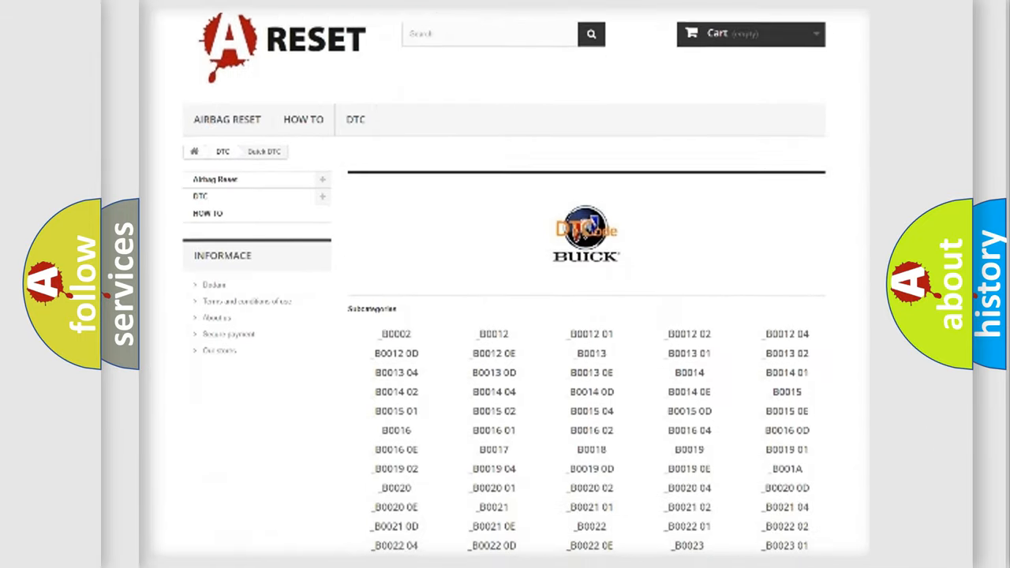
scroll(down, 3)
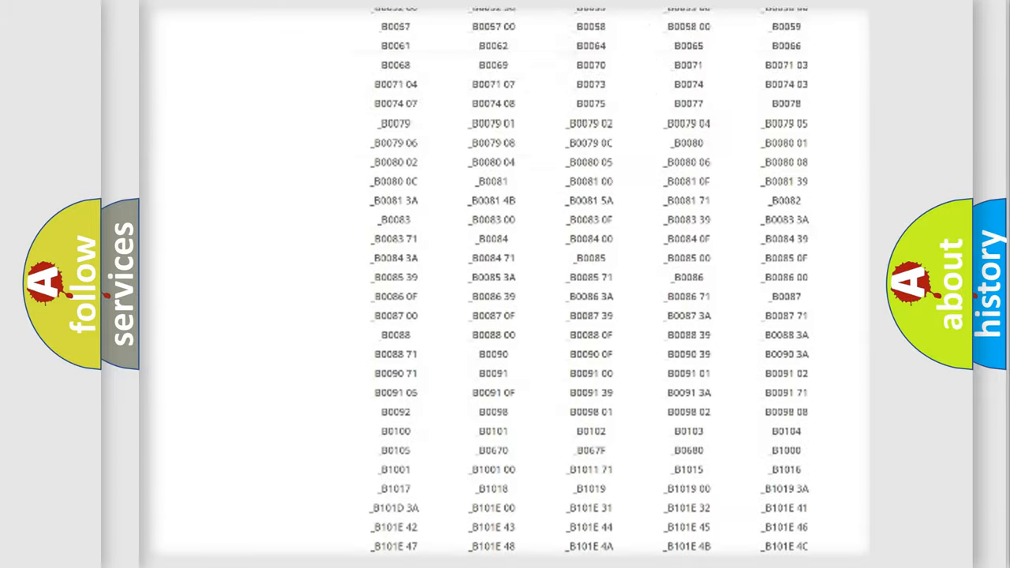
scroll(up, 3)
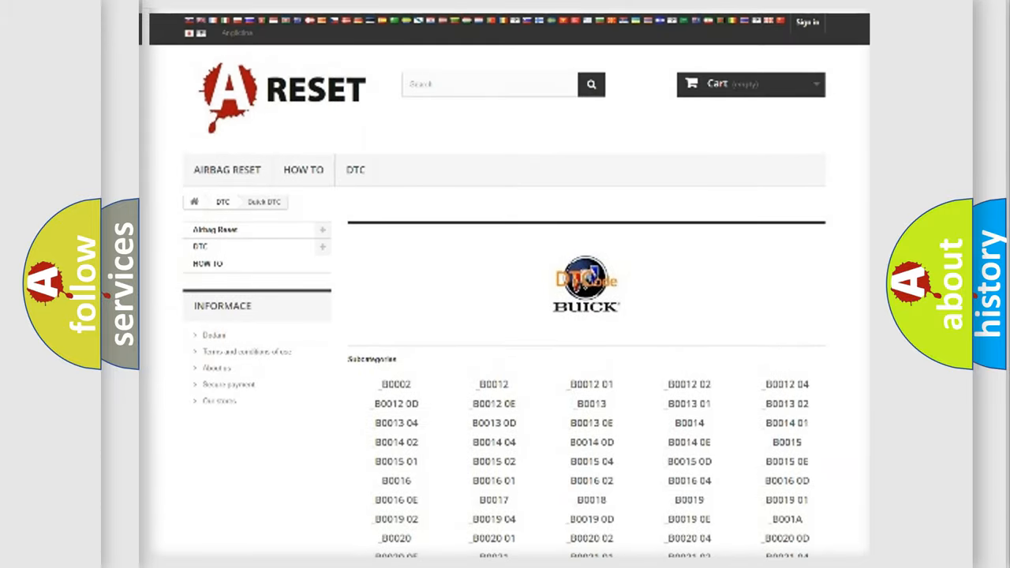